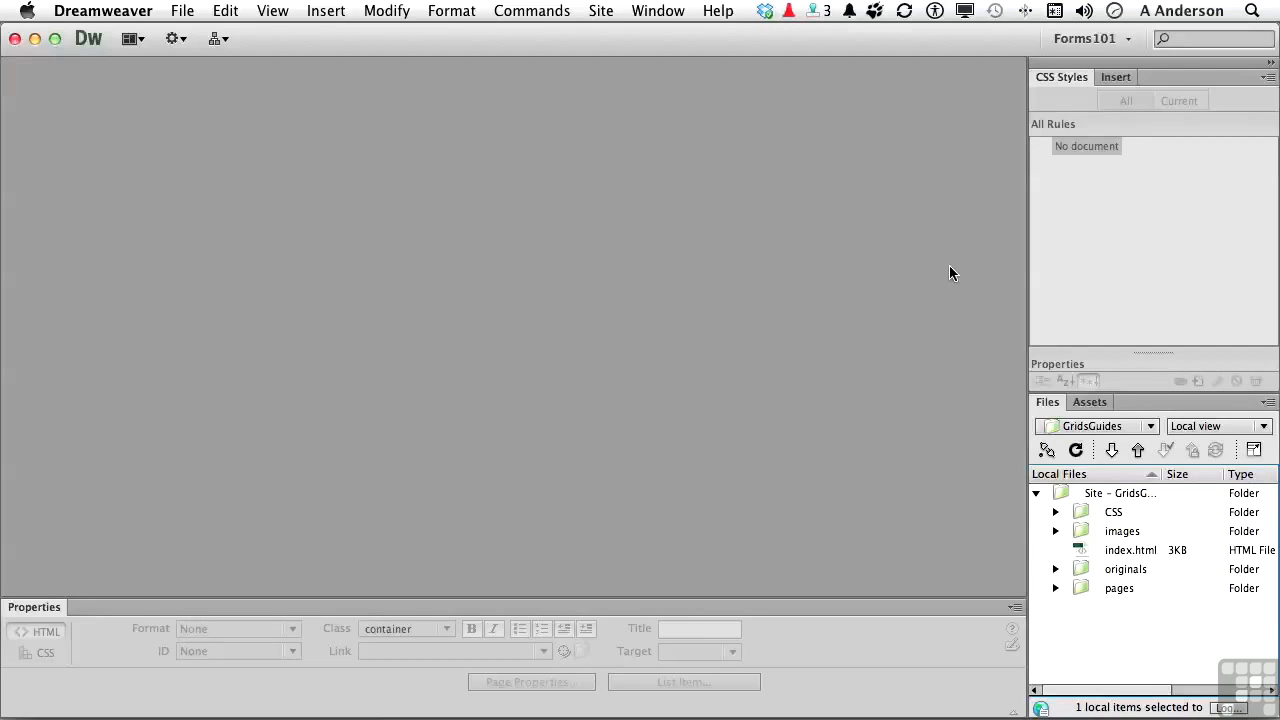
pyautogui.moveTo(1048, 571)
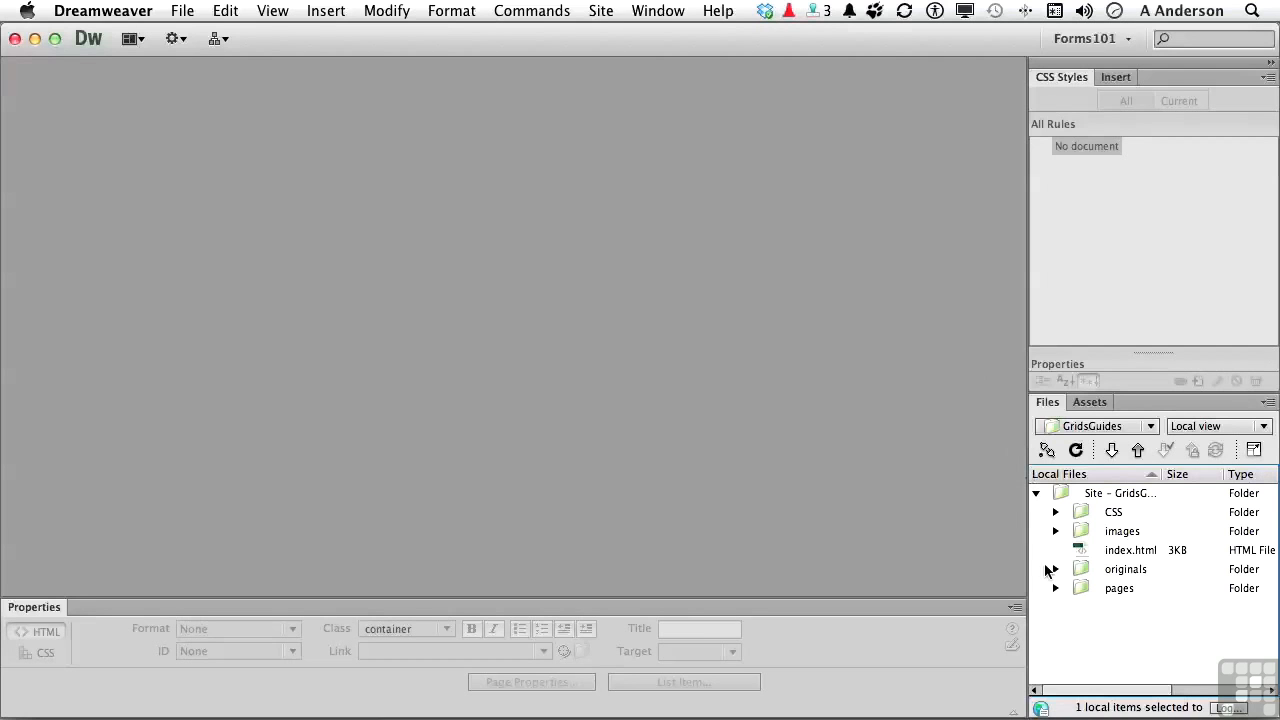
# Open index.html and SignUp.html from the pages folder in the Files panel
pyautogui.doubleClick(1131, 549)
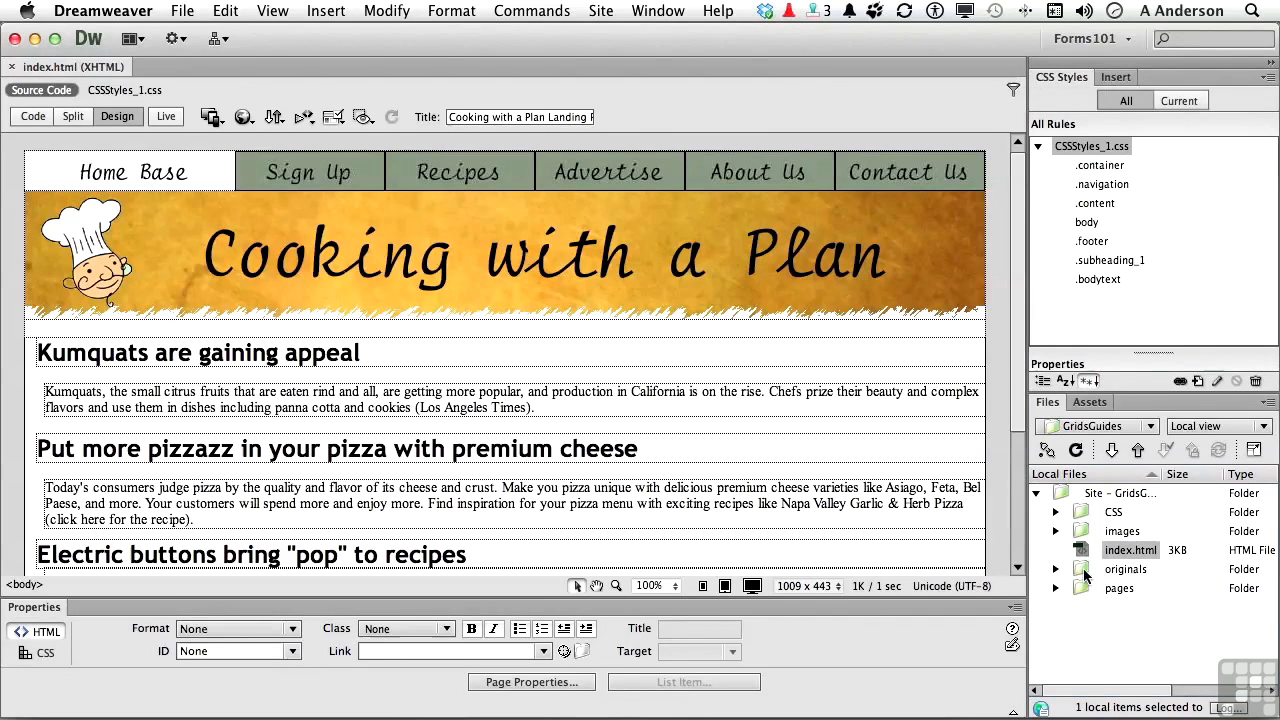
pyautogui.click(1056, 588)
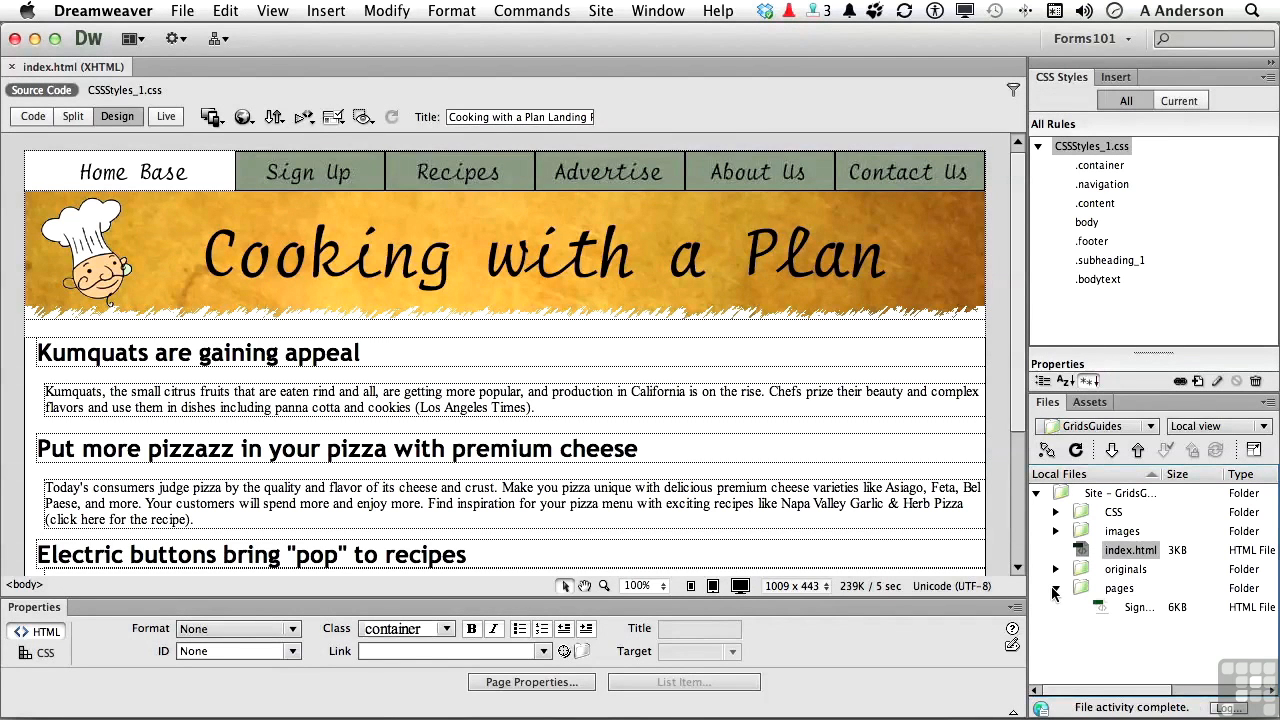
pyautogui.doubleClick(1138, 607)
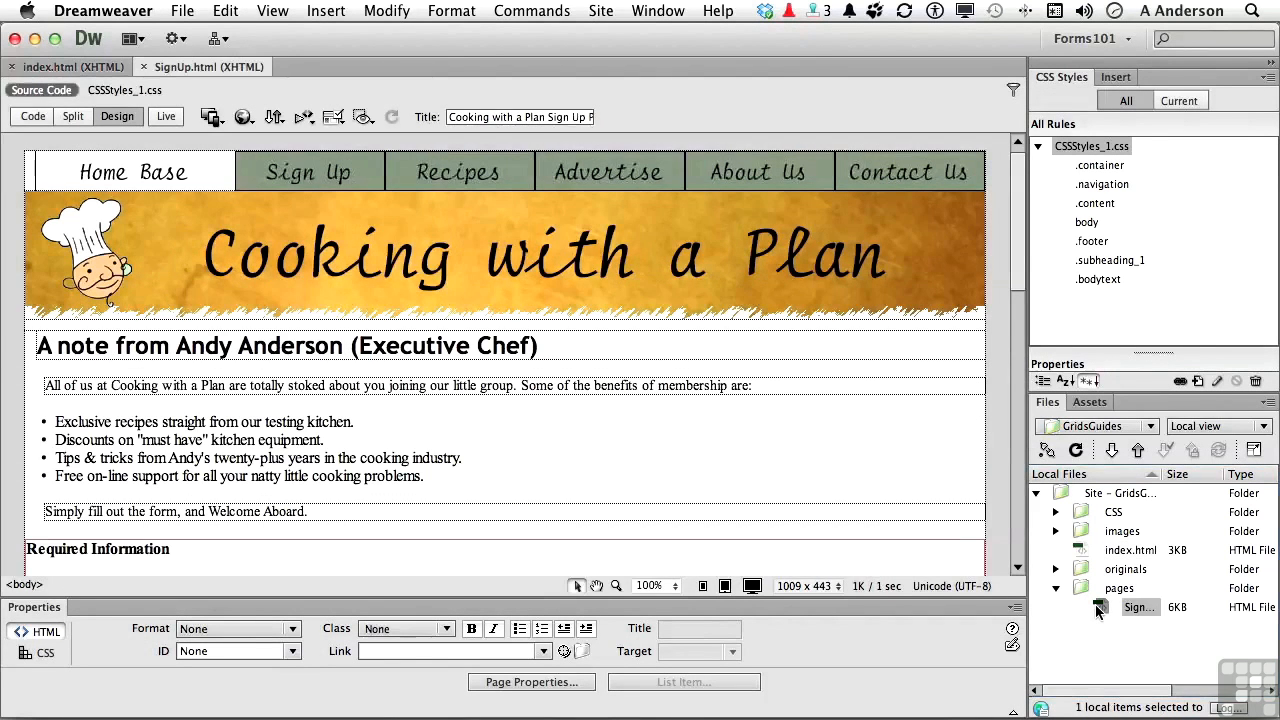
# Switch back to the index.html document tab
pyautogui.click(70, 66)
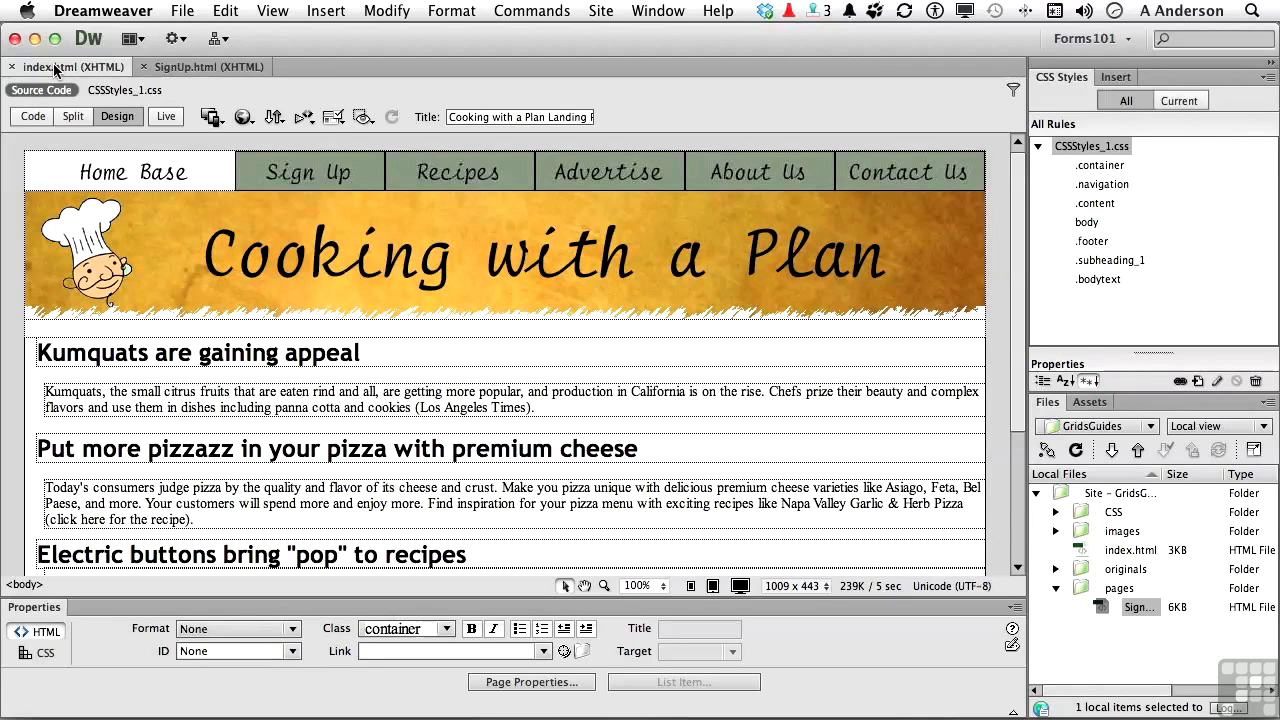
pyautogui.moveTo(490, 345)
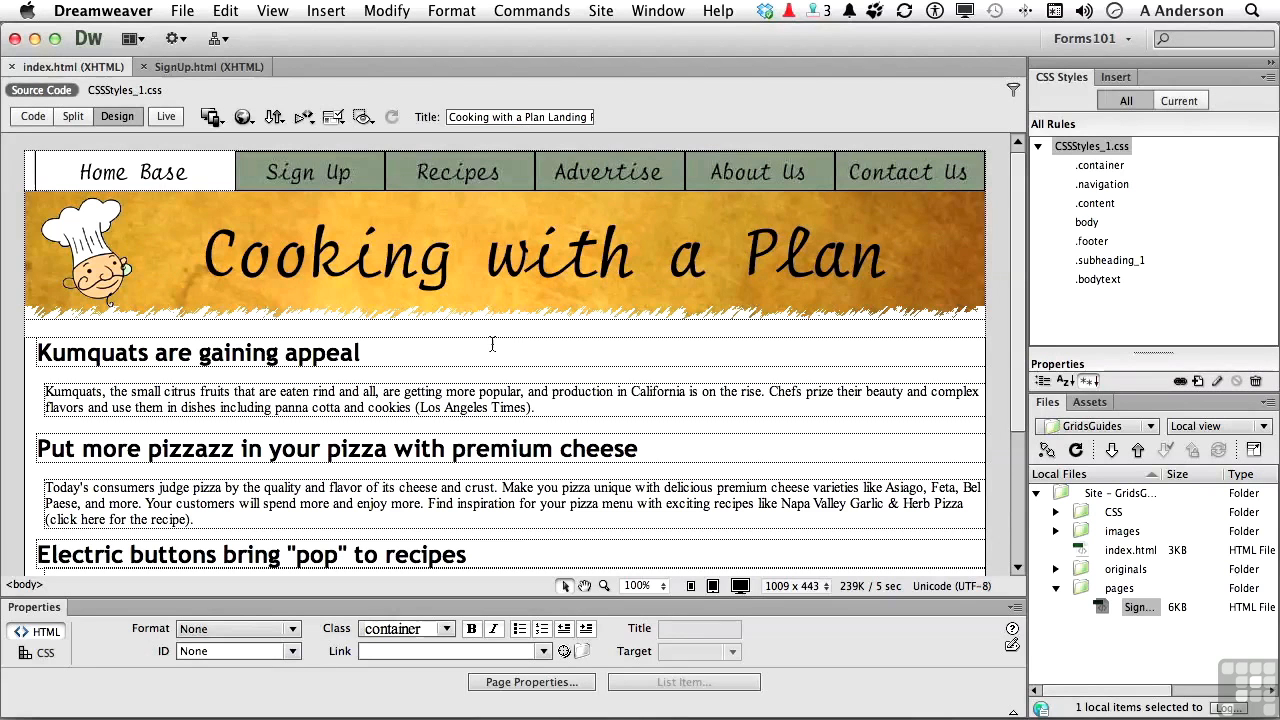
pyautogui.moveTo(878, 305)
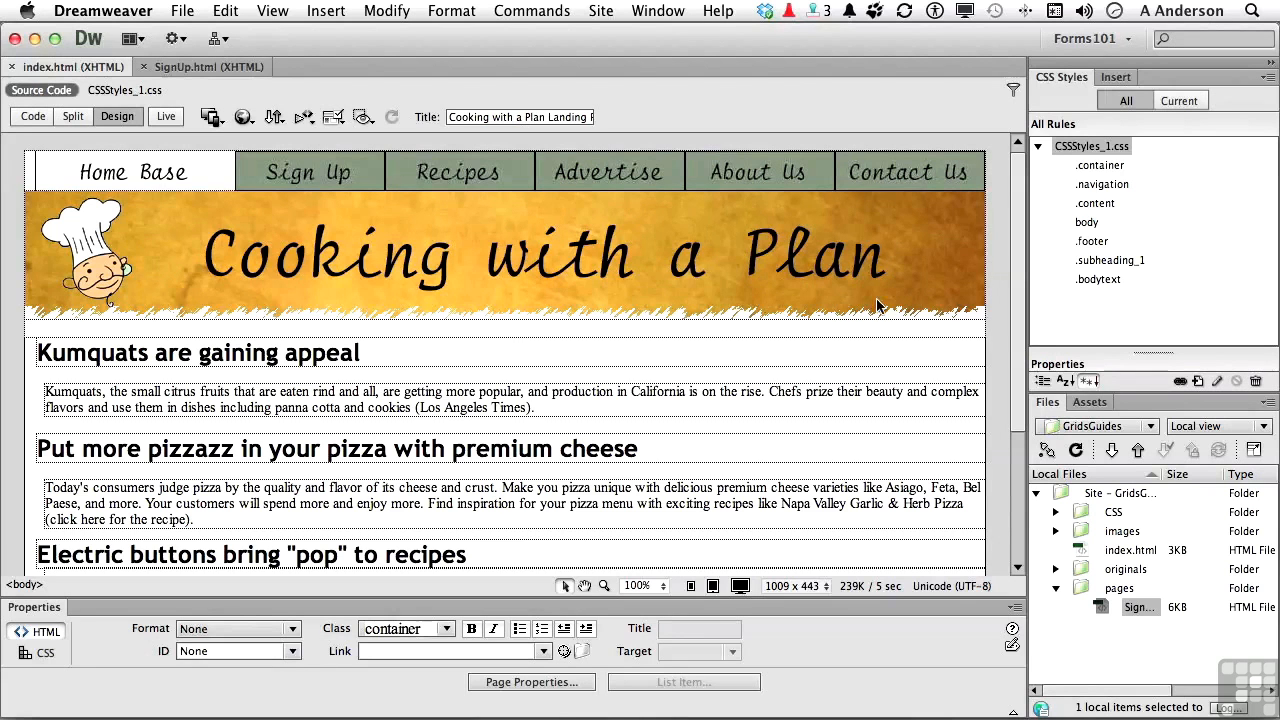
pyautogui.moveTo(995, 328)
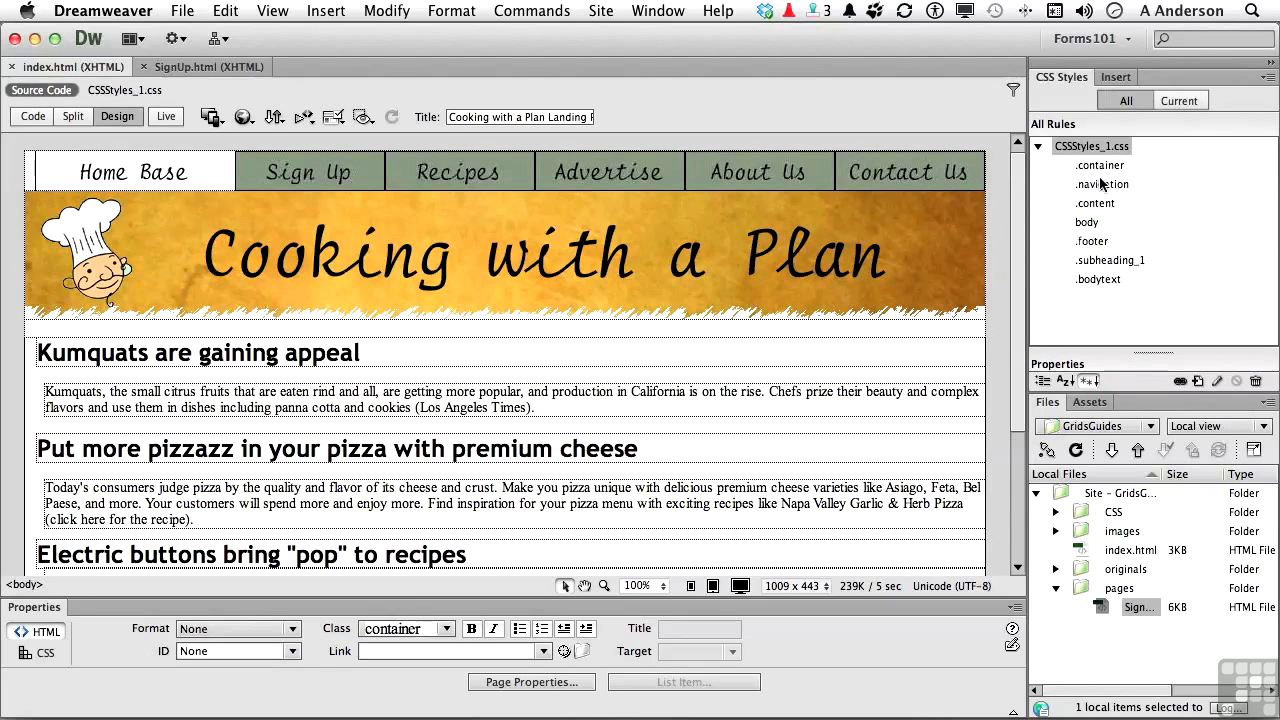
# Open the CSS Rule Definition dialog for the .container rule in CSSStyles_1.css
pyautogui.click(1099, 164)
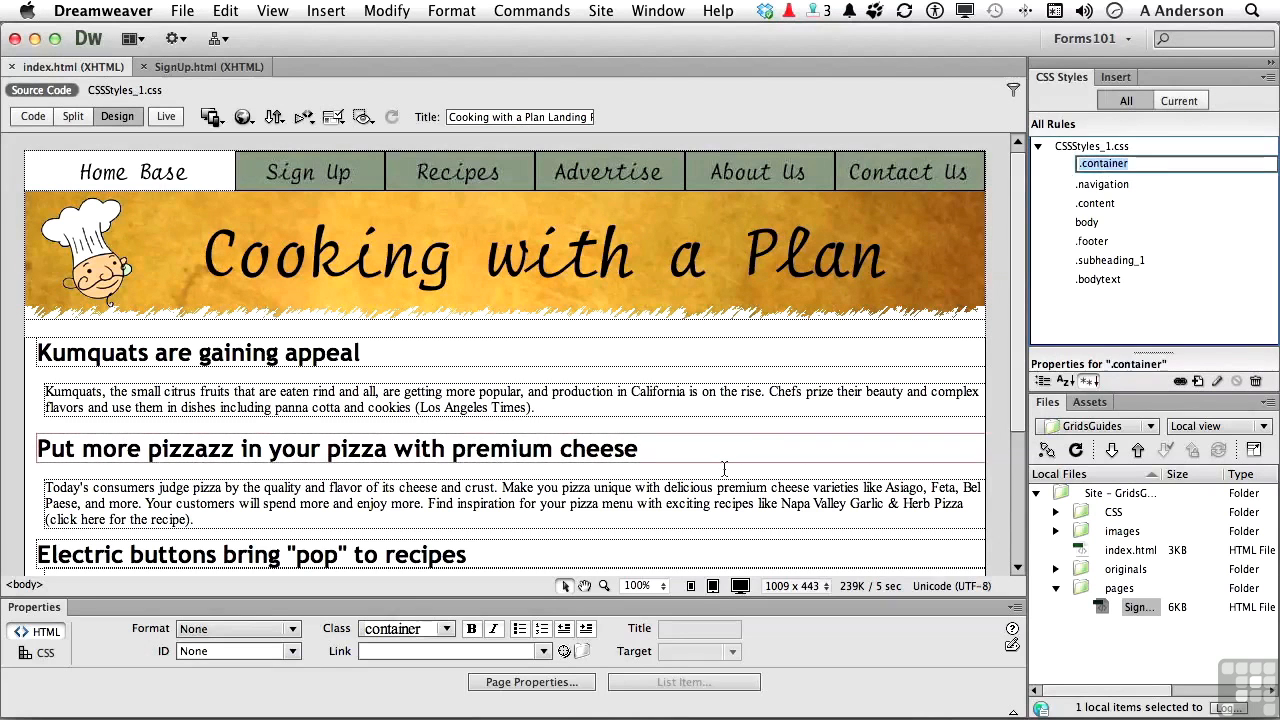
pyautogui.moveTo(1095, 203)
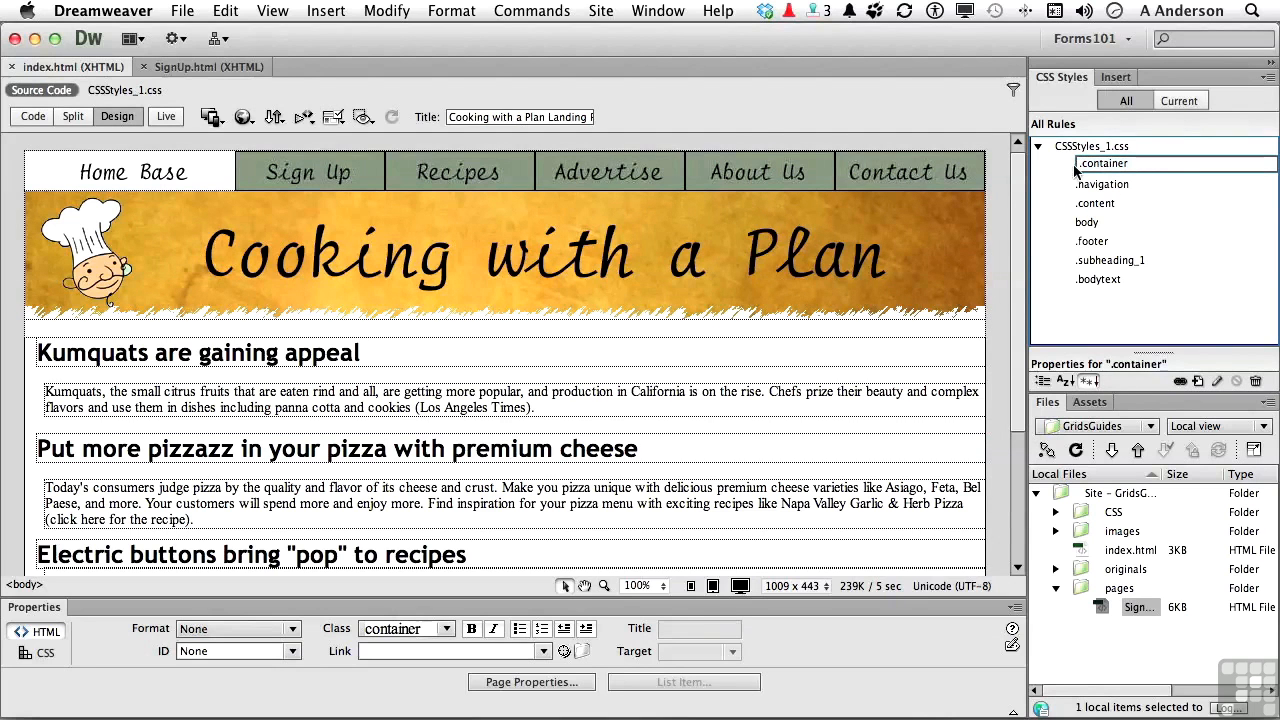
pyautogui.doubleClick(1102, 163)
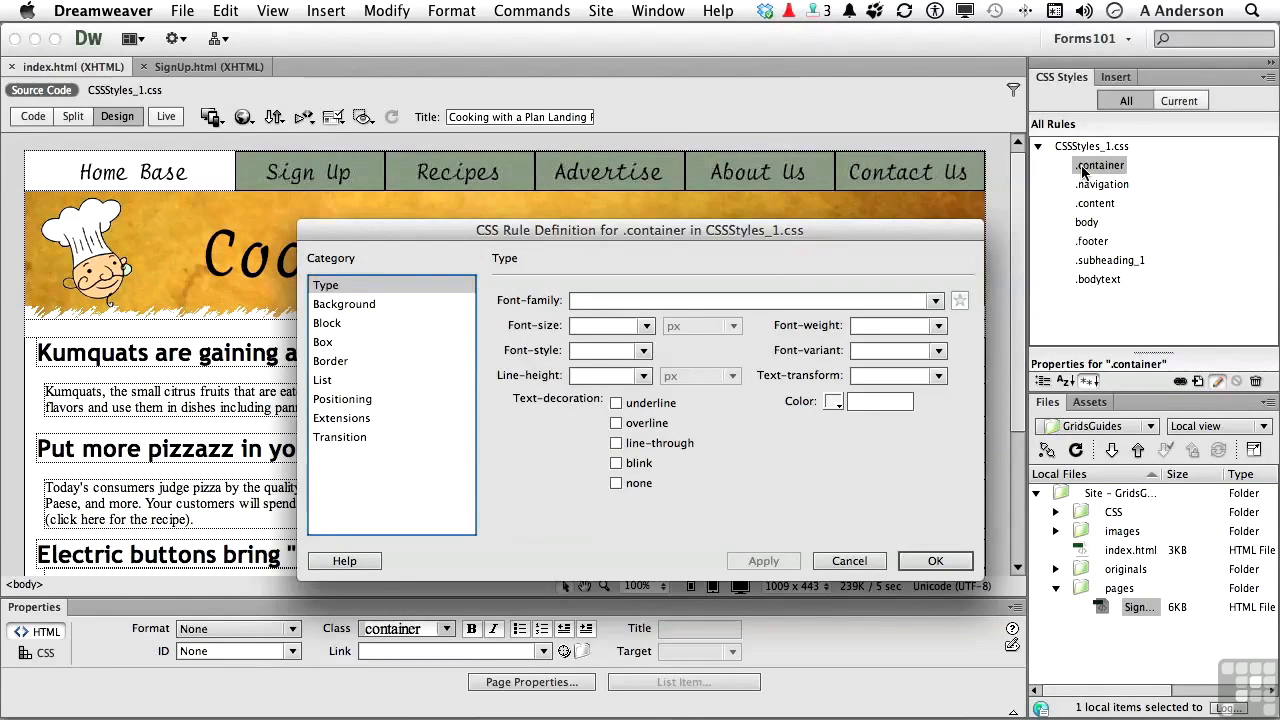
# Enter #CCC as the Background-color in the rule's Background category
pyautogui.click(344, 303)
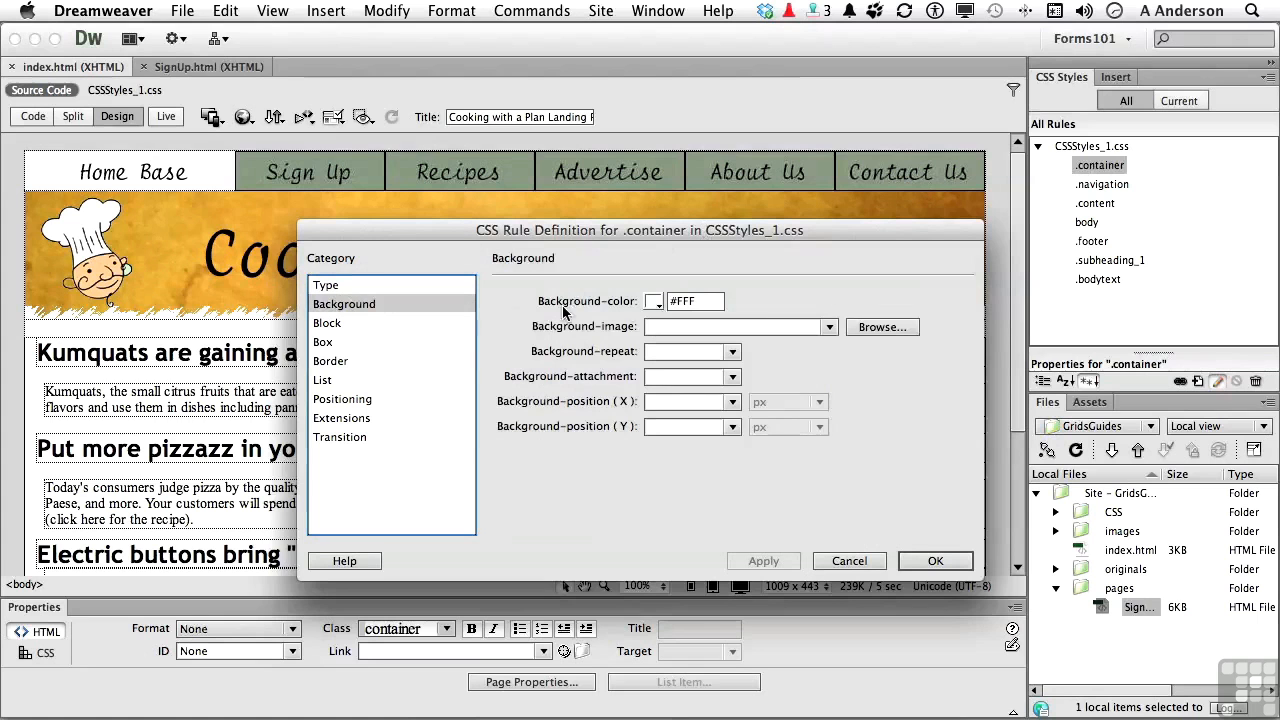
pyautogui.click(653, 301)
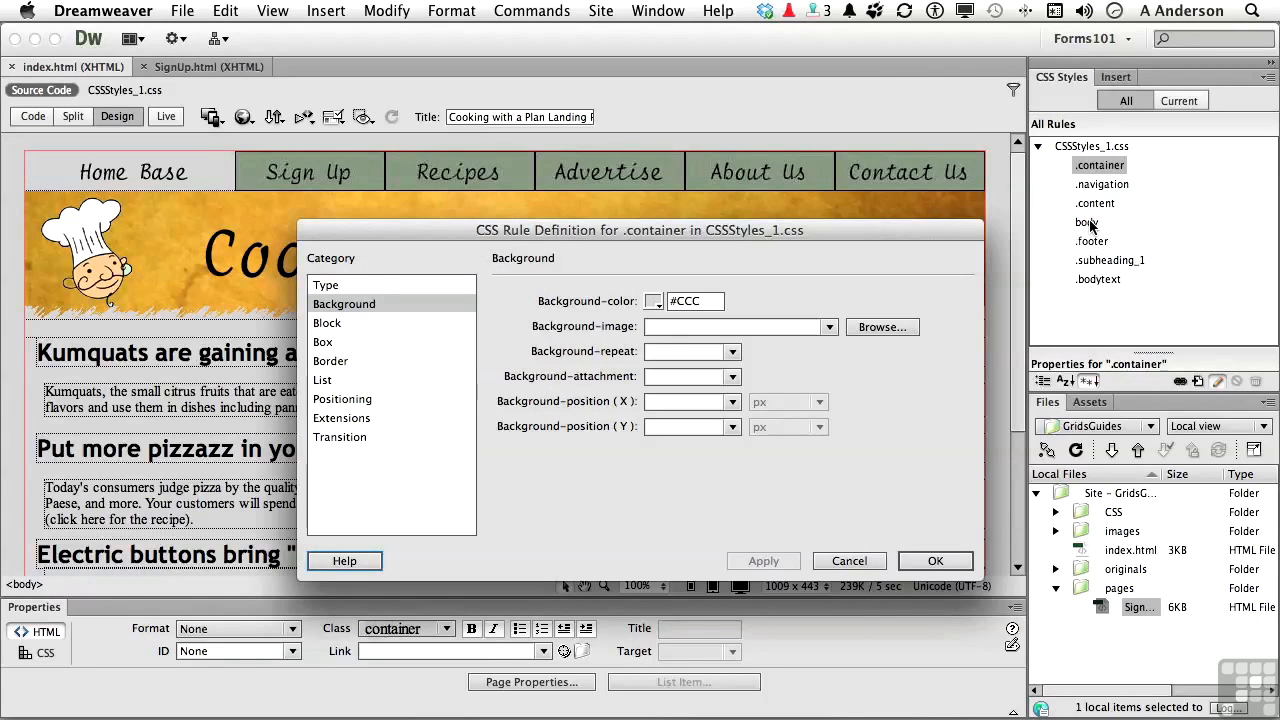
# Pick the light gray #E6E6E6 for the background from the color chooser
pyautogui.click(653, 301)
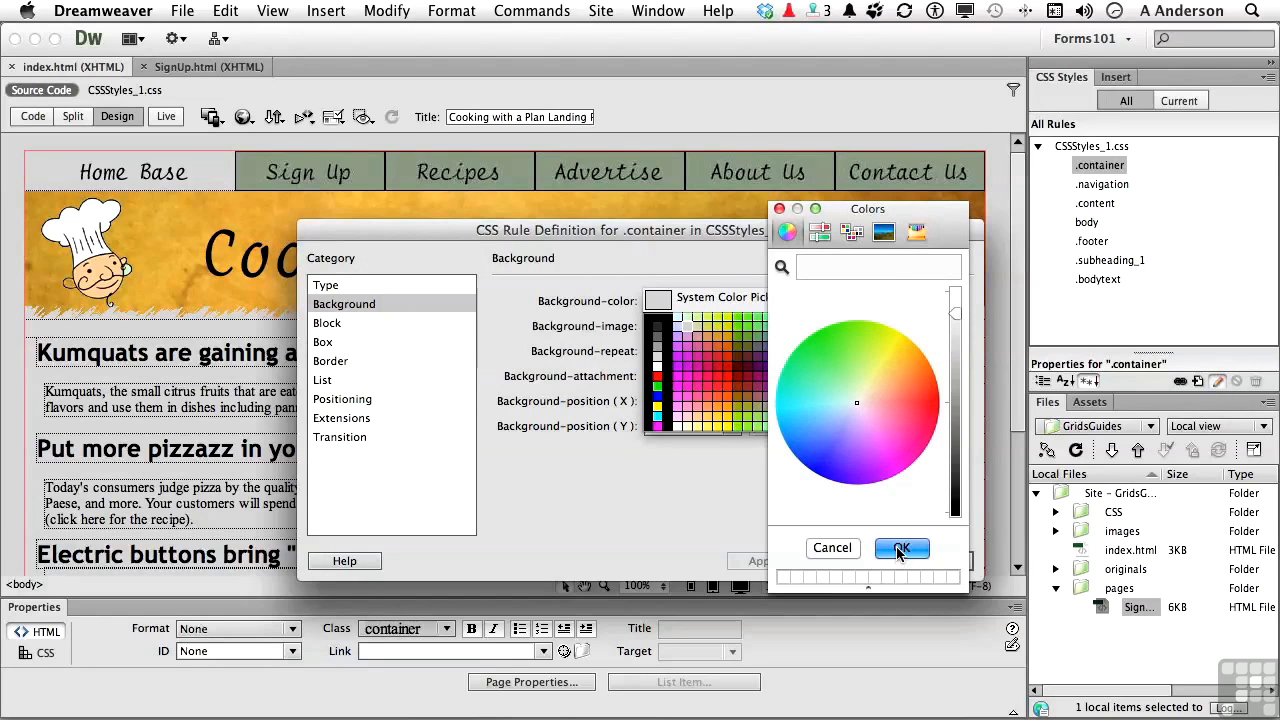
pyautogui.click(901, 549)
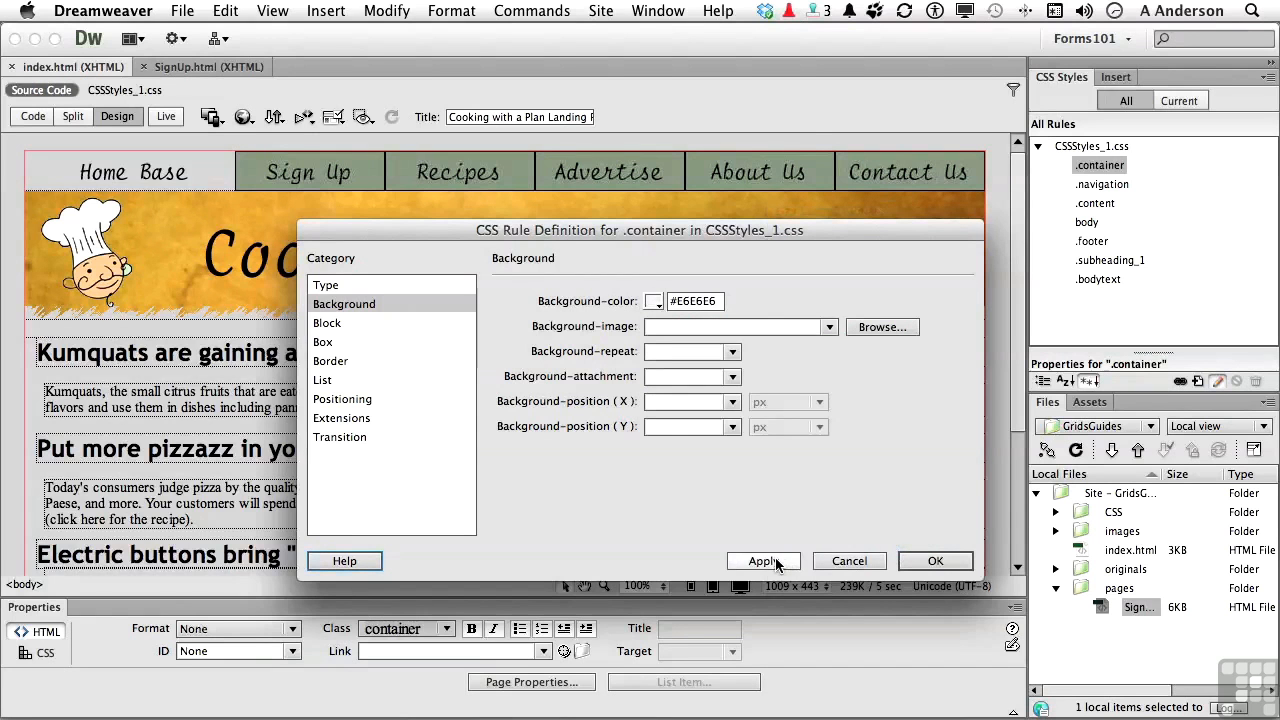
# Apply and confirm the #E6E6E6 background, then show the SignUp.html page
pyautogui.click(762, 560)
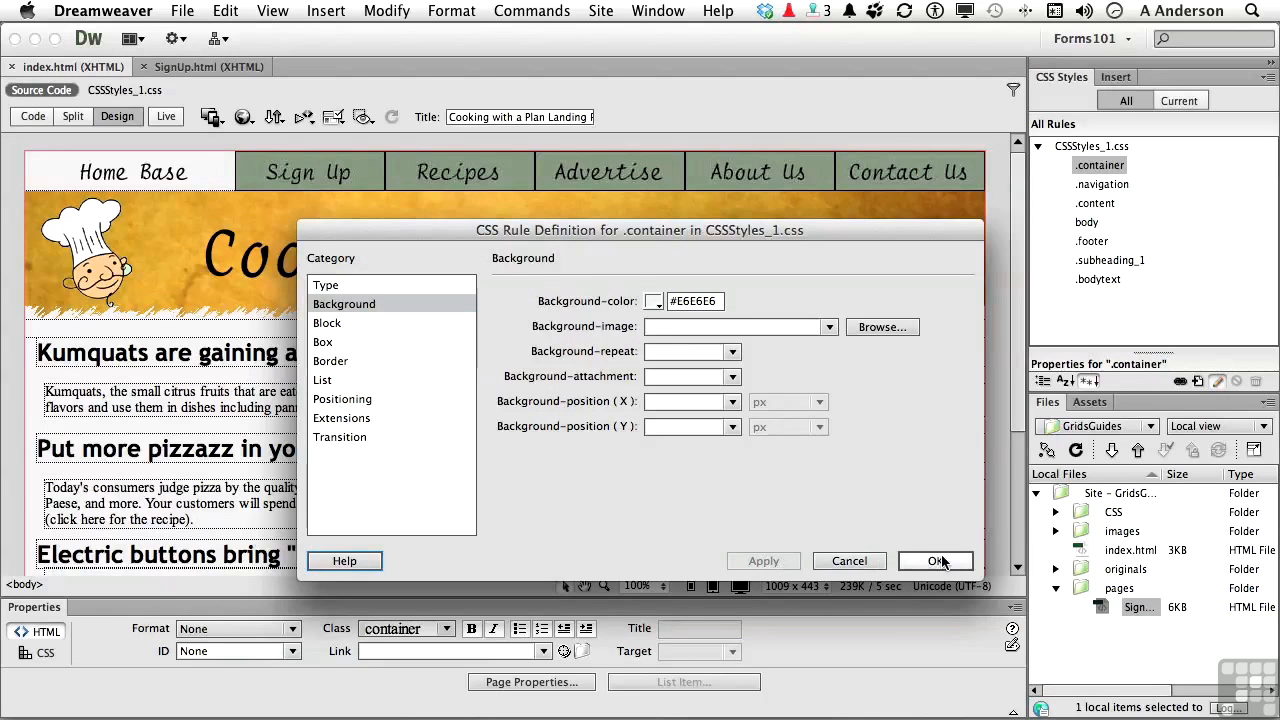
pyautogui.click(935, 560)
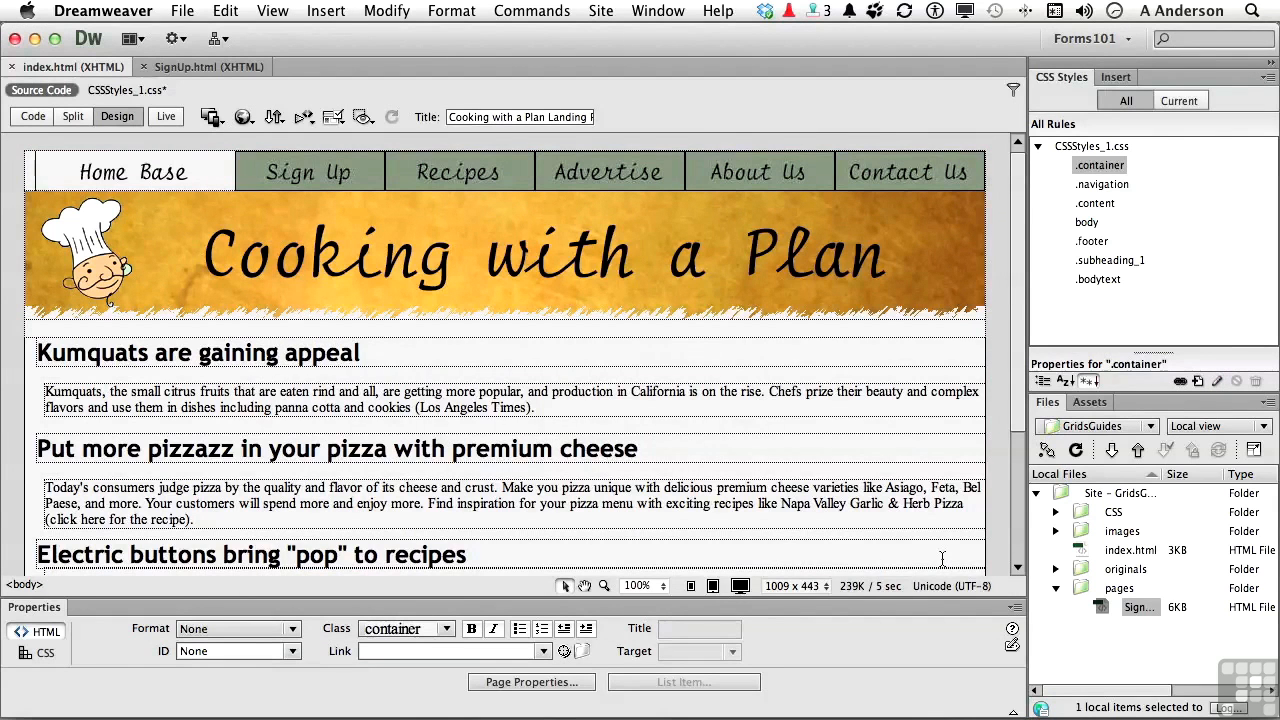
pyautogui.click(200, 66)
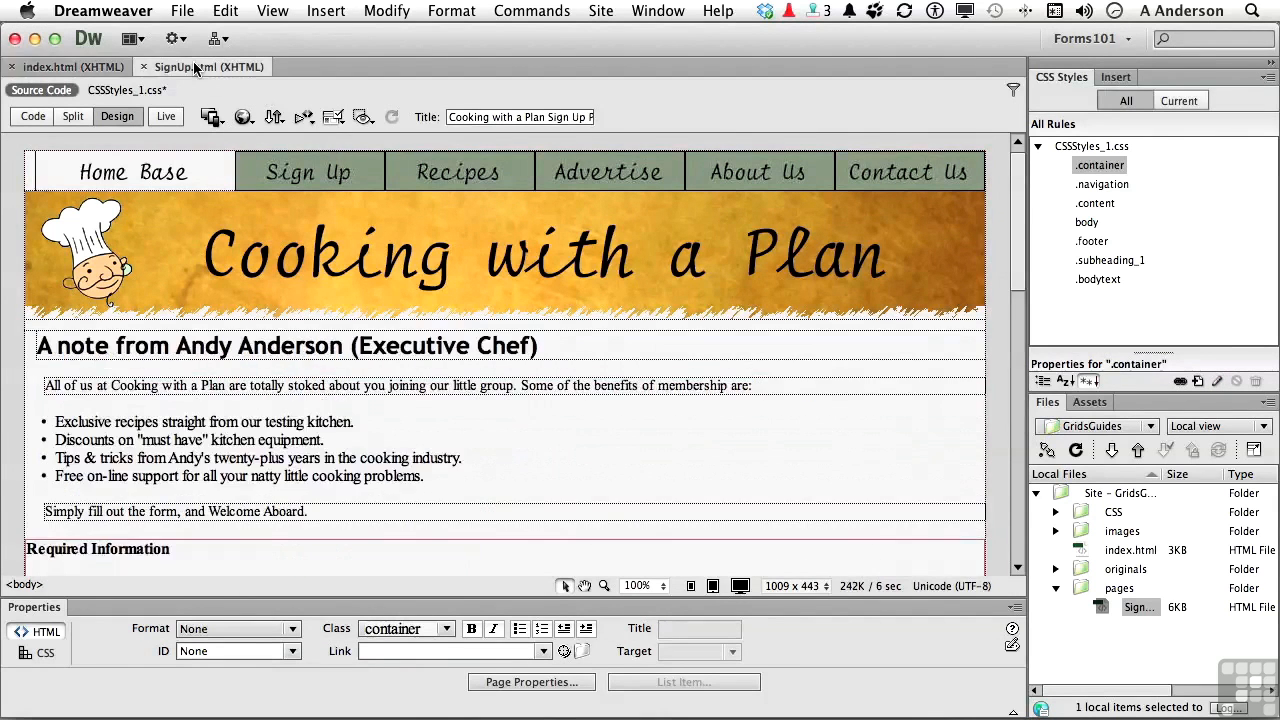